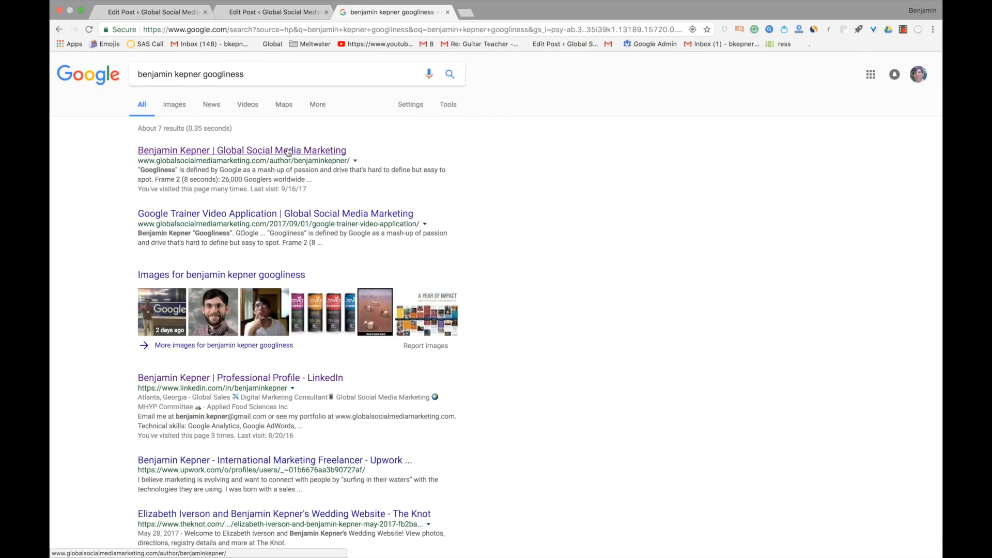
- Open the 'Global Social Media Marketing' author page from the search results and scroll down
left_click(242, 150)
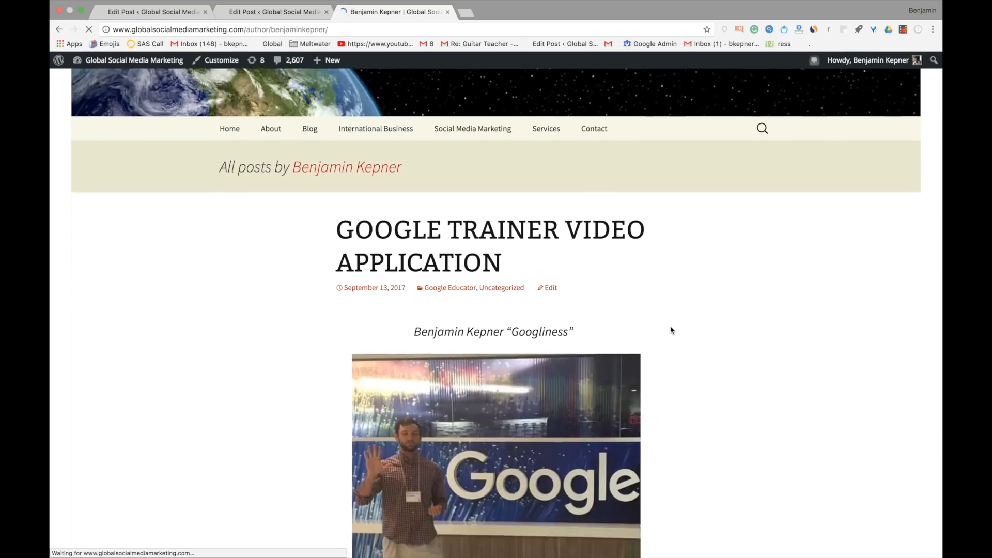
scroll("down", 3)
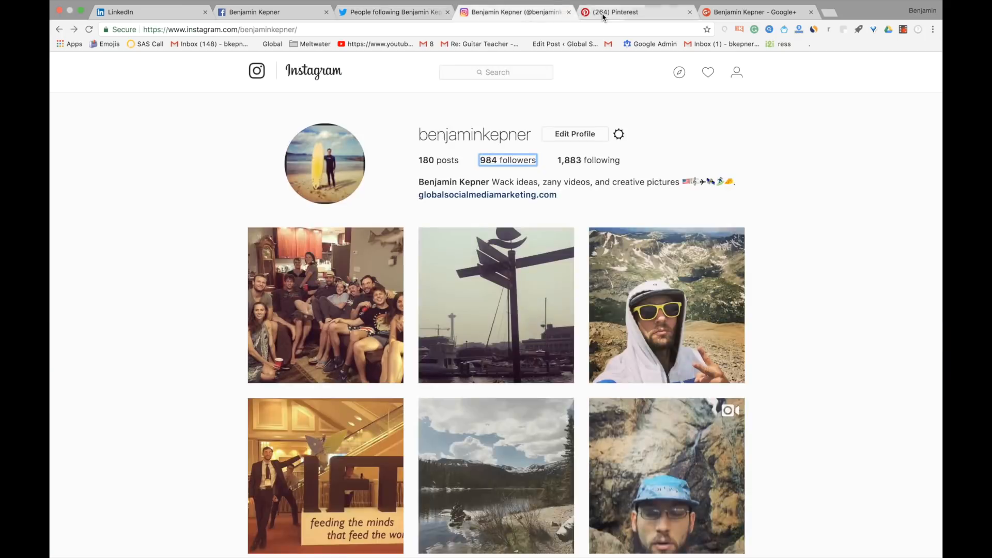
- Switch from the Instagram profile to the Facebook group photo post
left_click(753, 12)
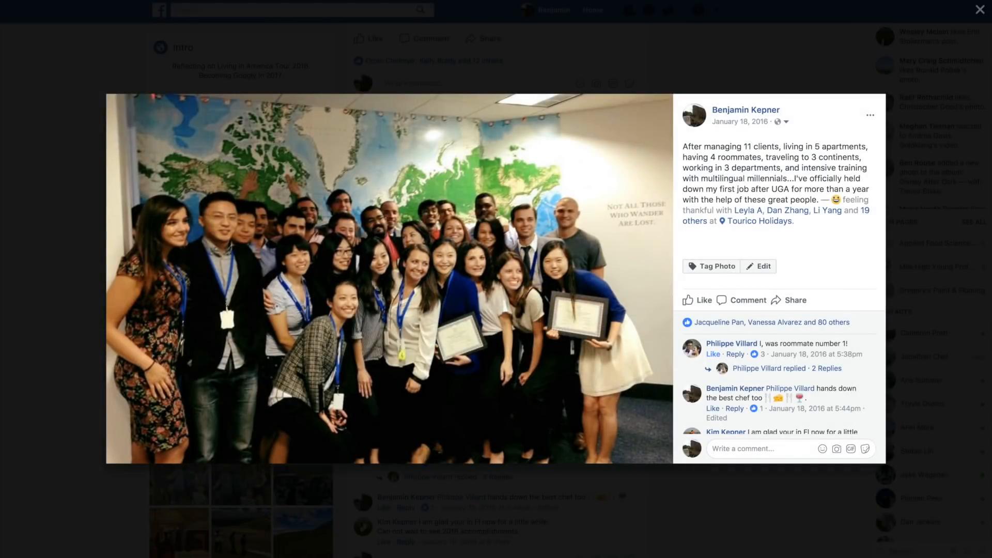
left_click(980, 9)
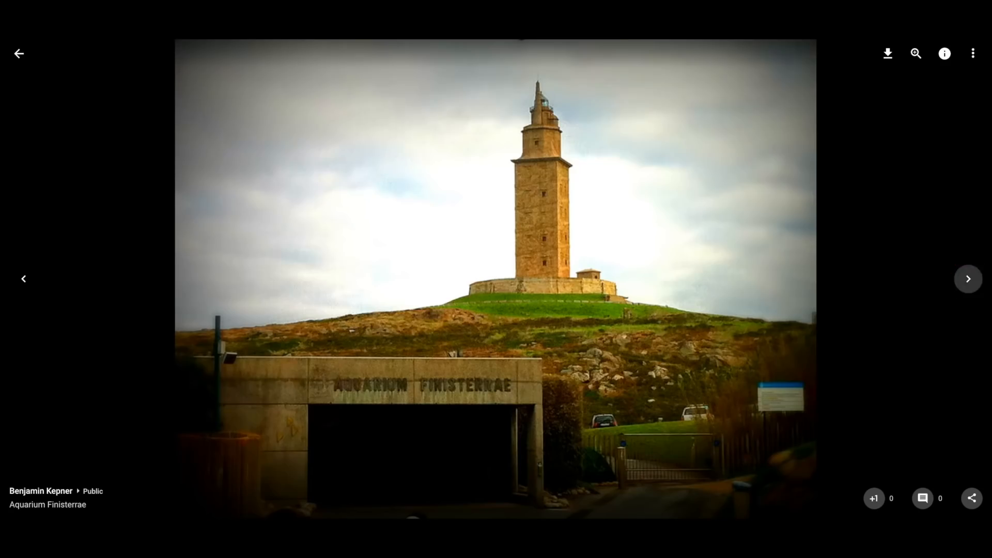
- Step through fourteen aquarium and A Coruña coastline photos to the swimming seal photo
left_click(968, 278)
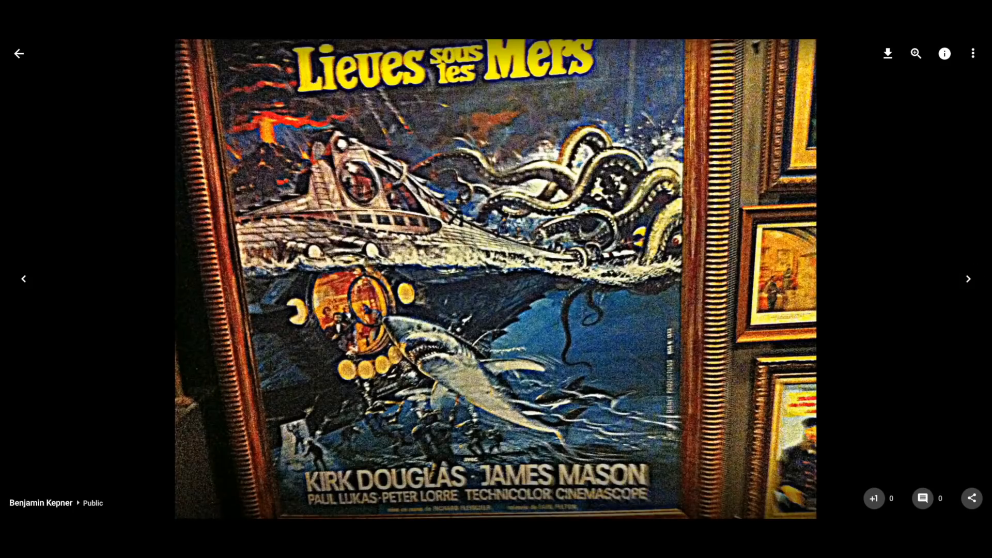
left_click(968, 279)
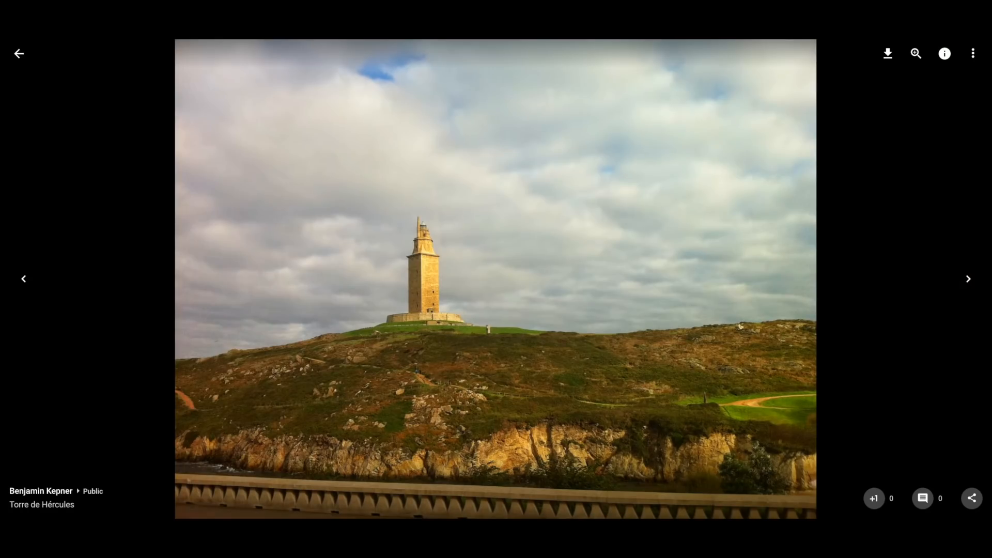
left_click(967, 279)
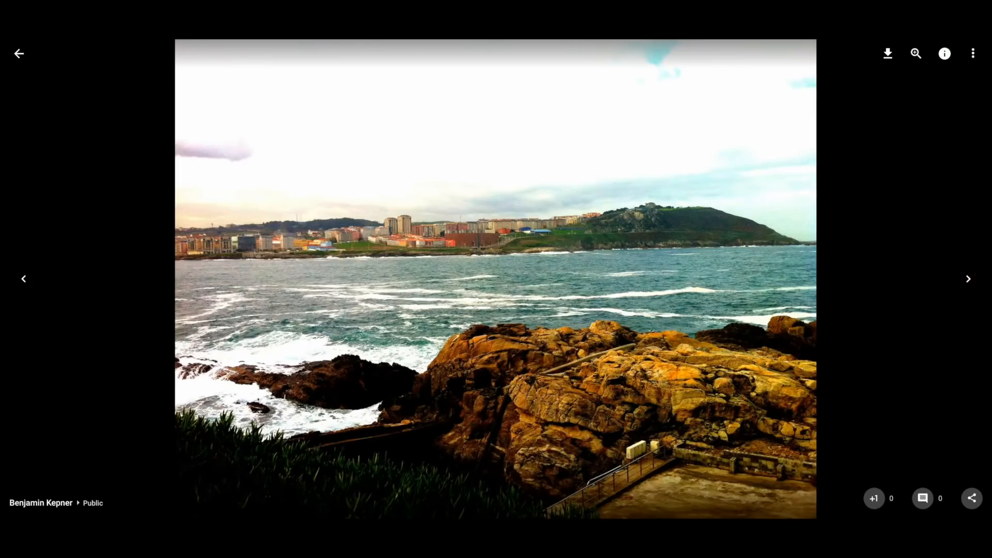
left_click(967, 279)
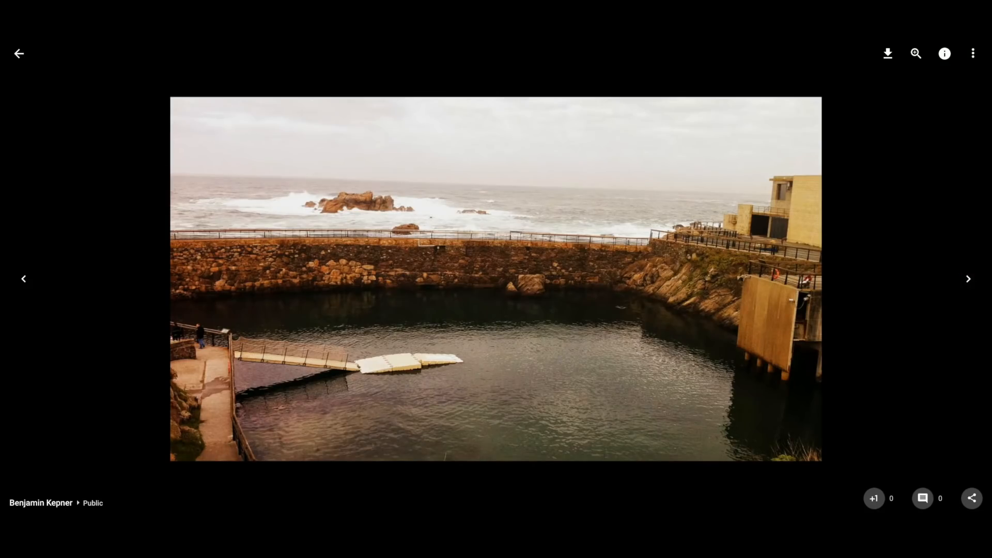
left_click(968, 279)
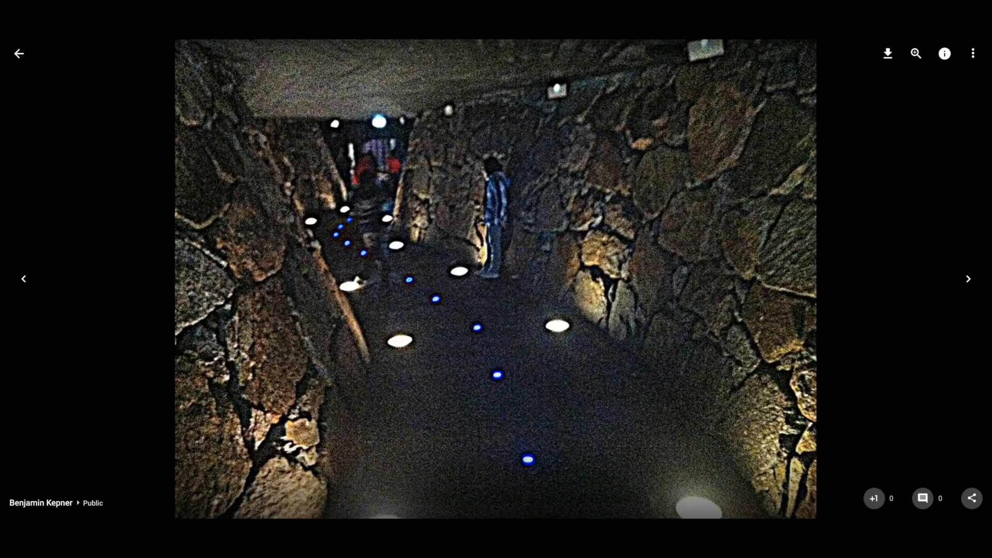
left_click(967, 279)
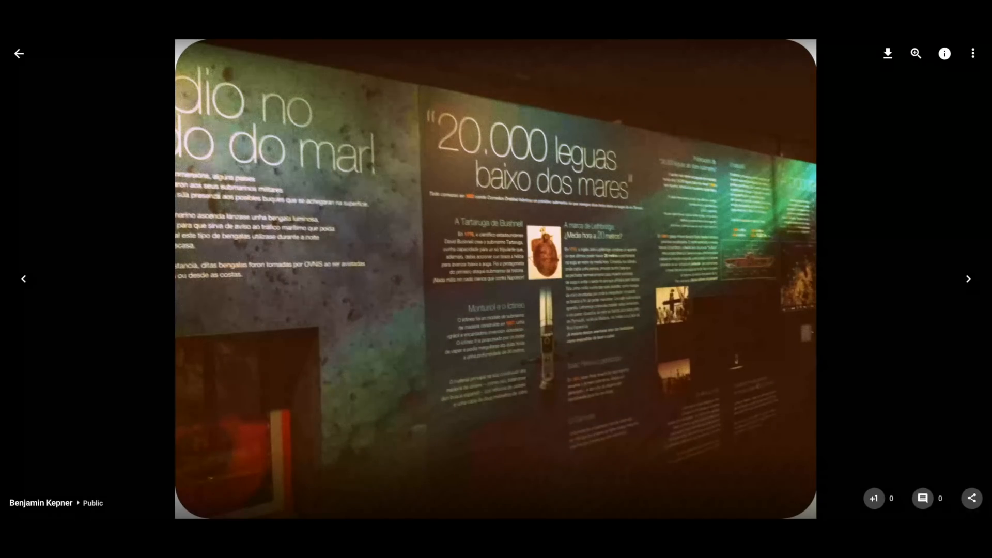
left_click(968, 279)
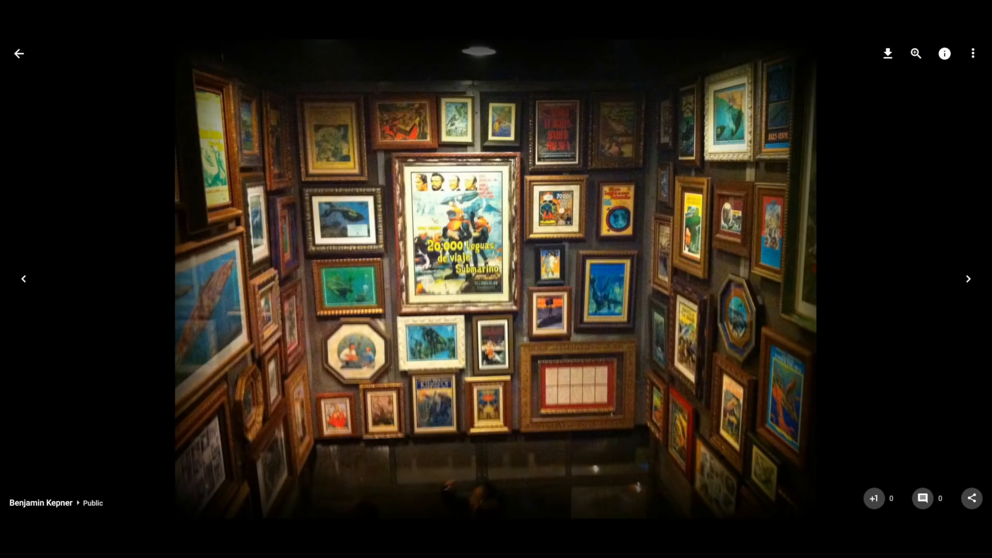
left_click(967, 278)
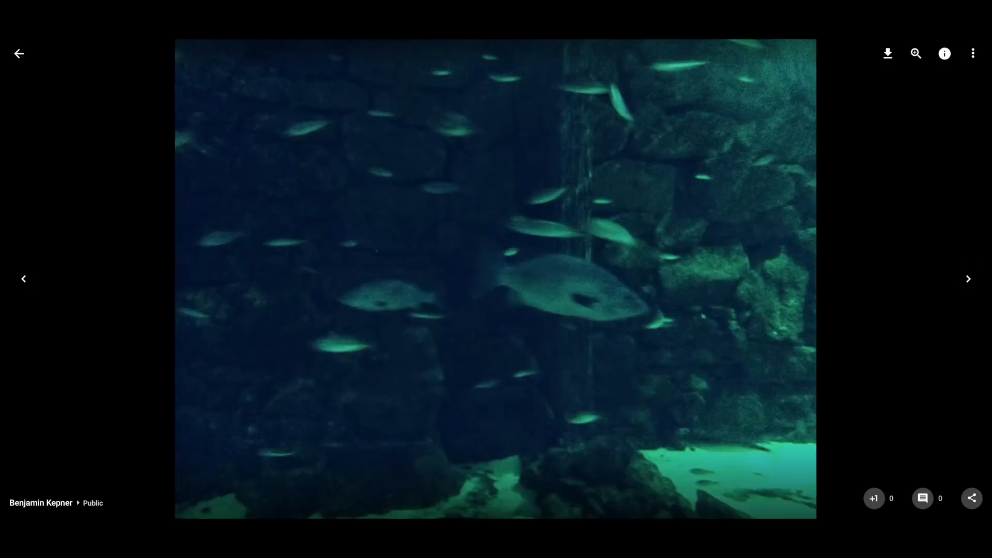
left_click(967, 279)
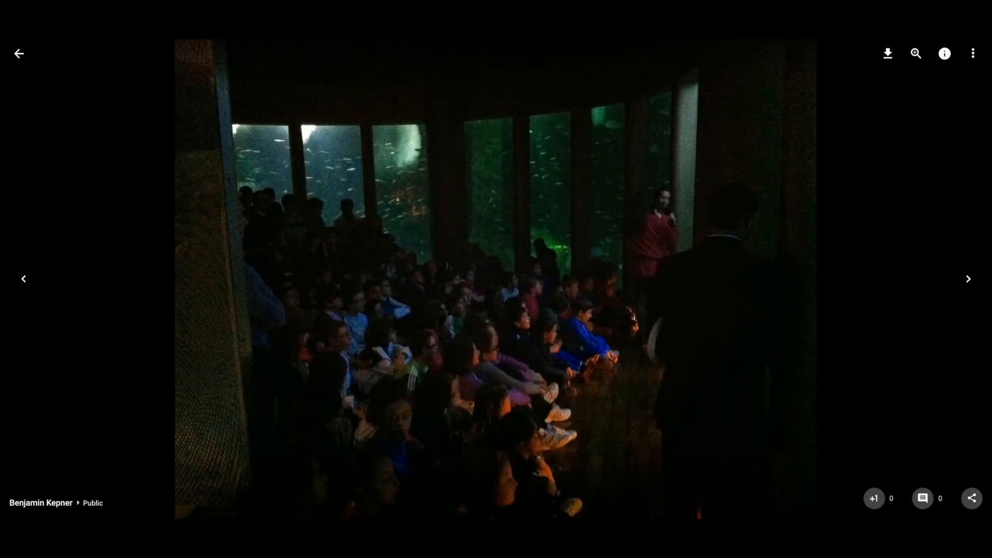
left_click(967, 278)
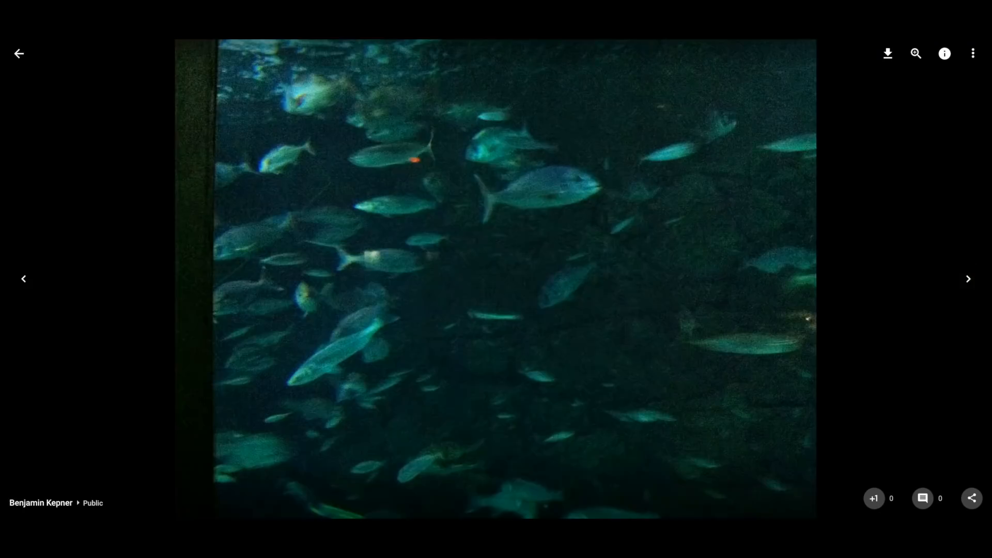
left_click(968, 279)
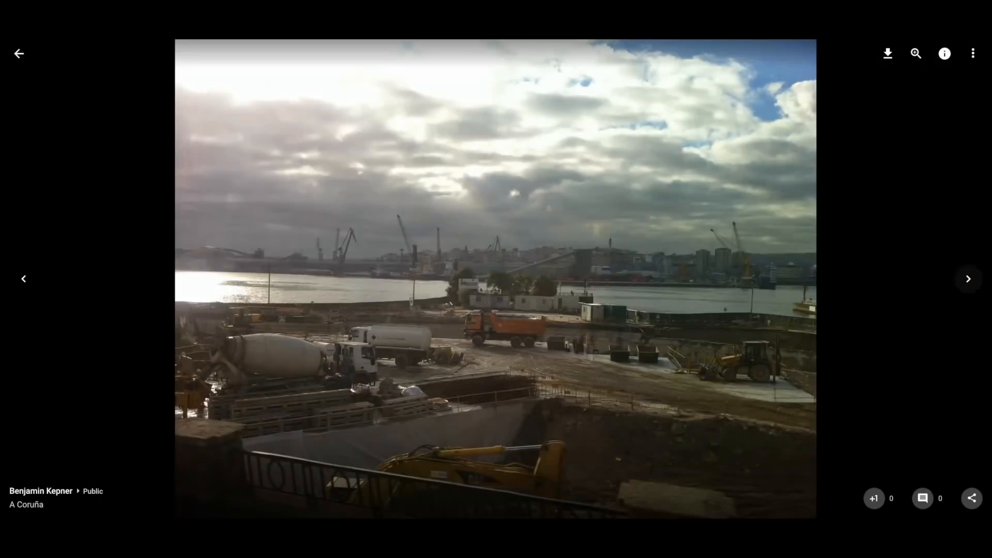
left_click(968, 279)
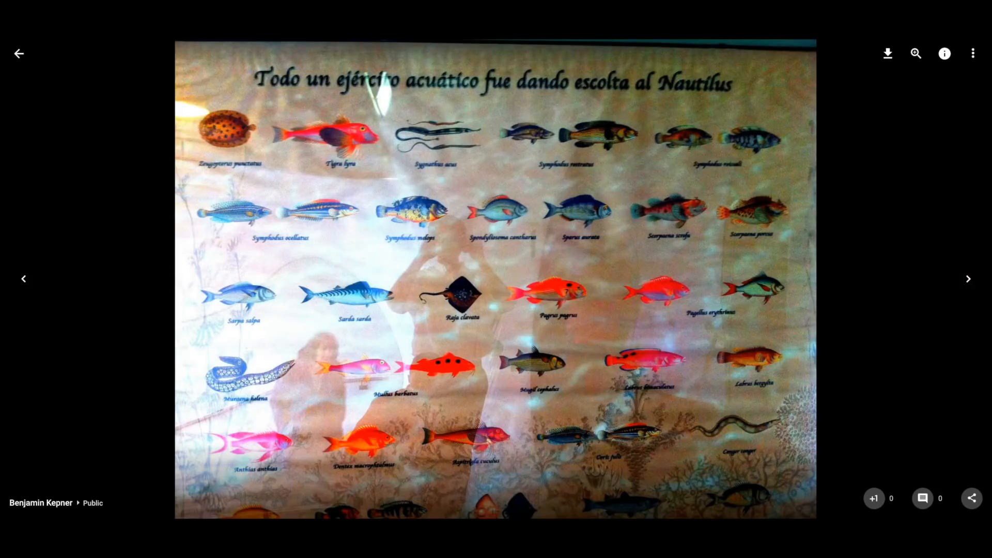
left_click(968, 278)
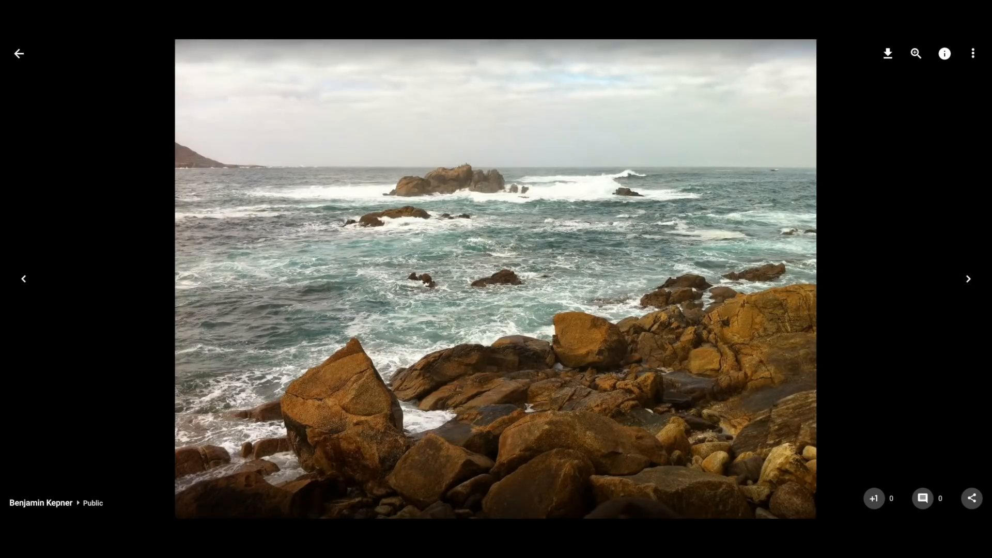
left_click(968, 278)
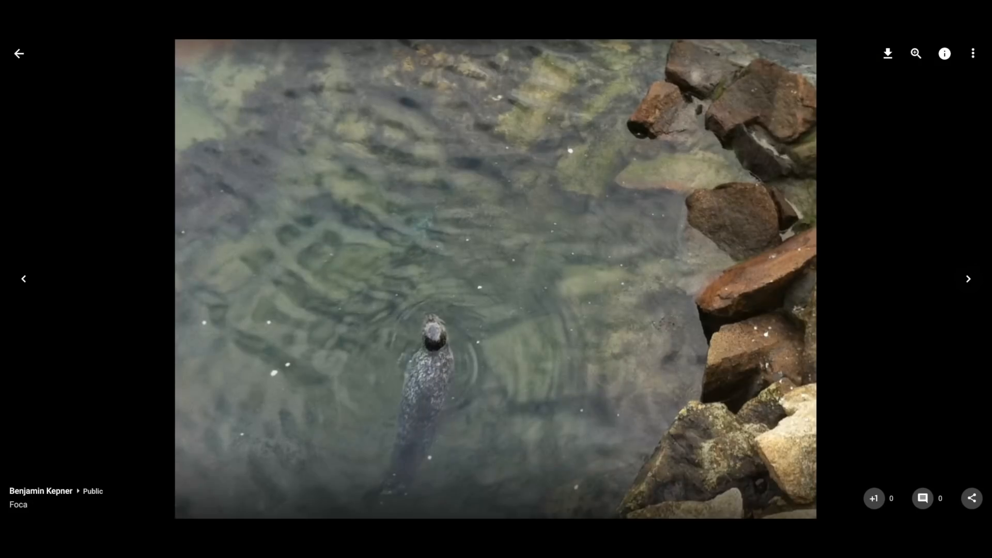
mouse_move(968, 279)
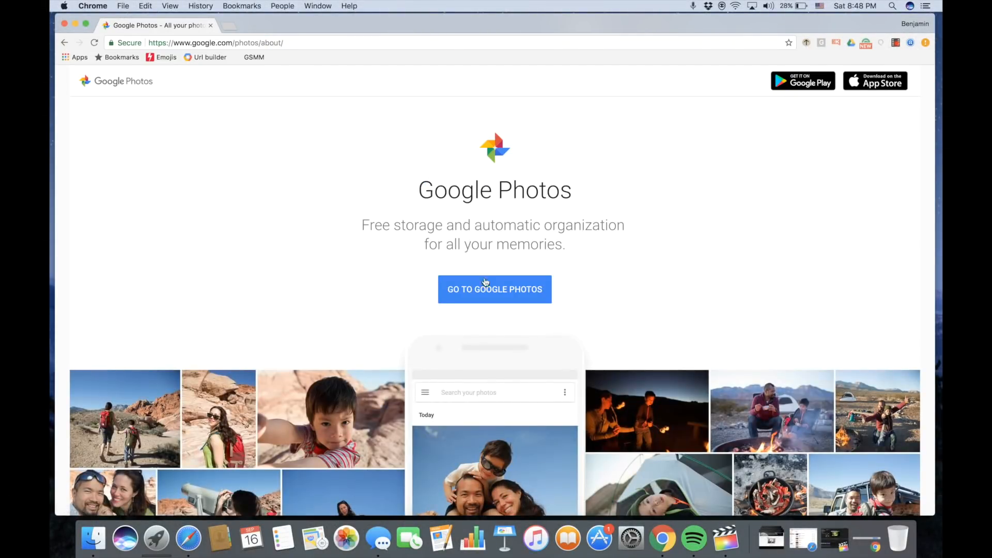
- Sign in to Google Photos with the account password to reach the photo library
left_click(494, 289)
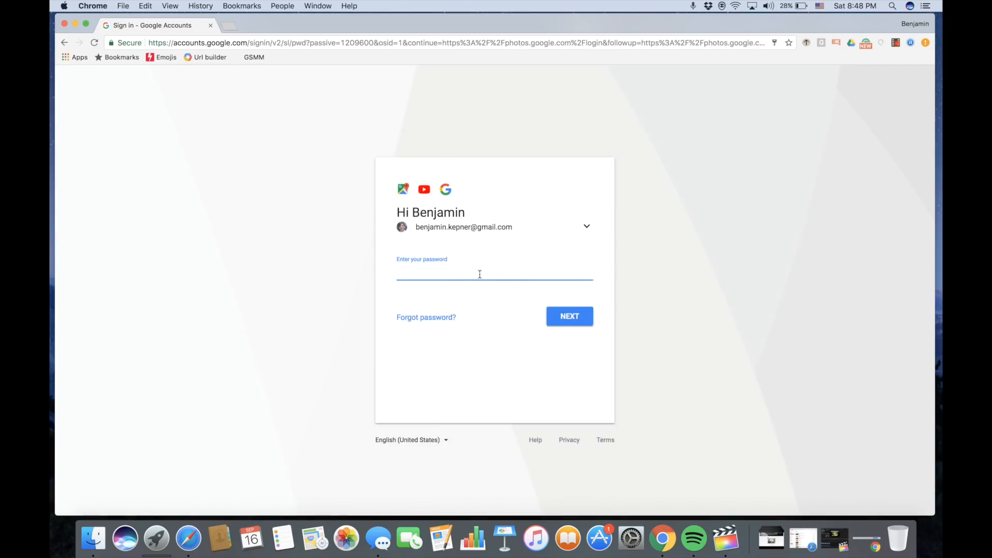
type("•••")
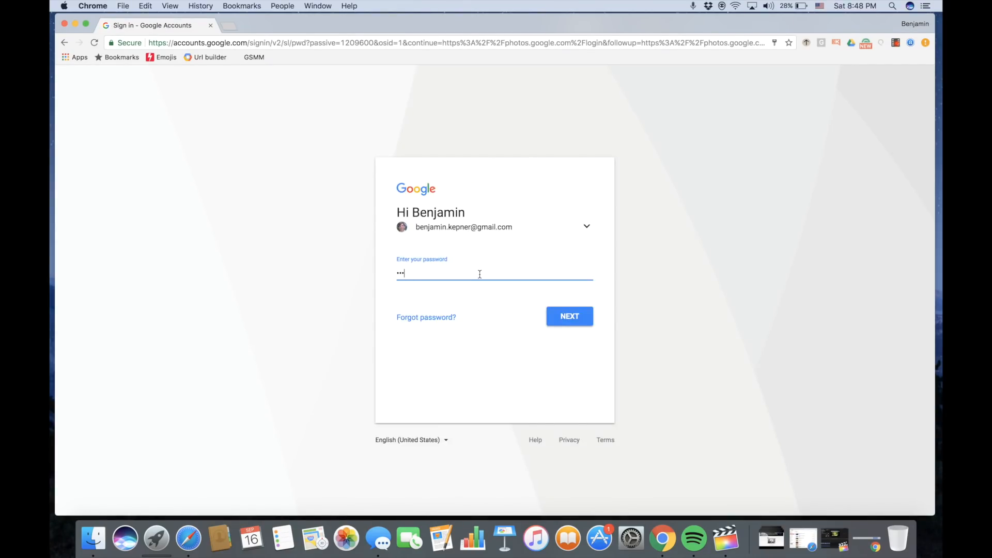
key("Backspace")
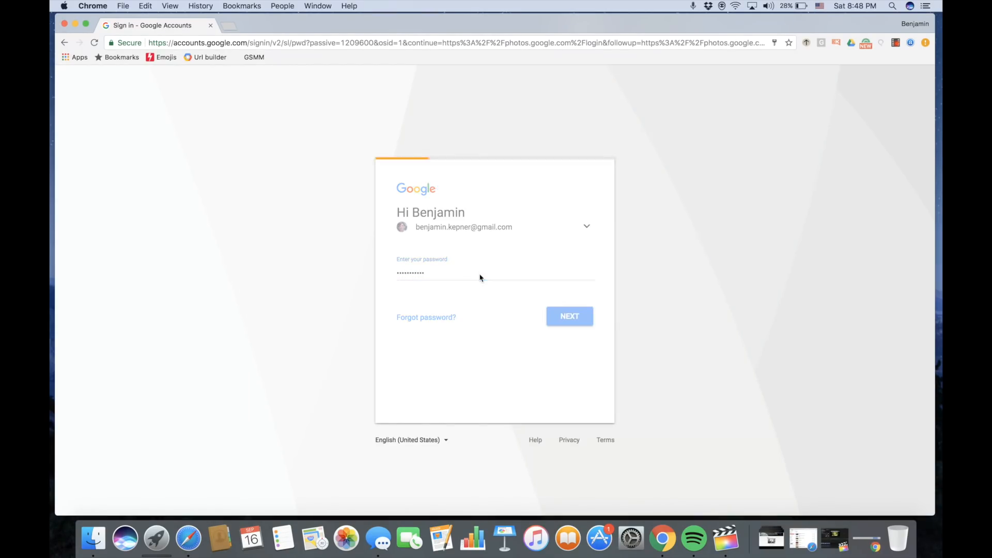
left_click(569, 316)
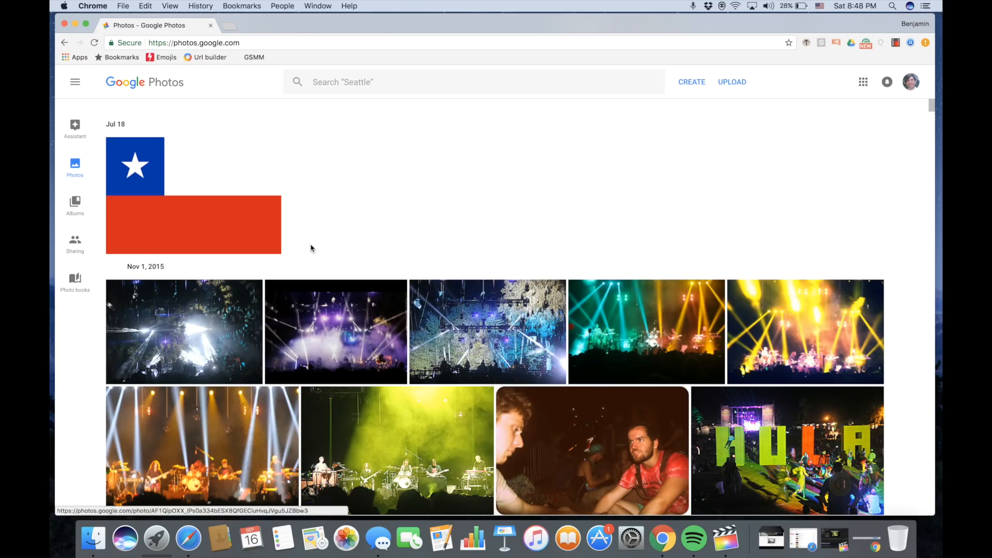
- Create the album 'Space Funk' from one concert photo, then add a second
left_click(74, 206)
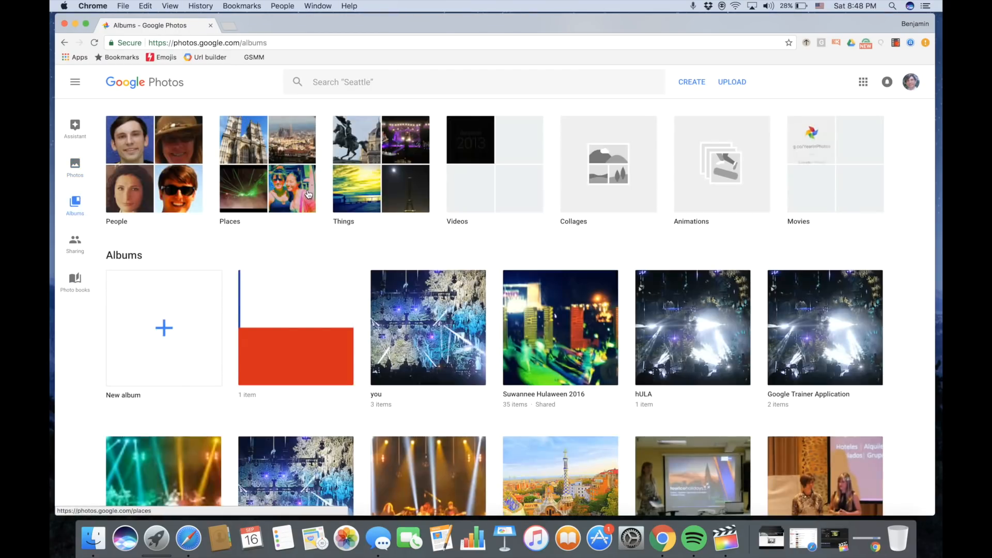
left_click(164, 328)
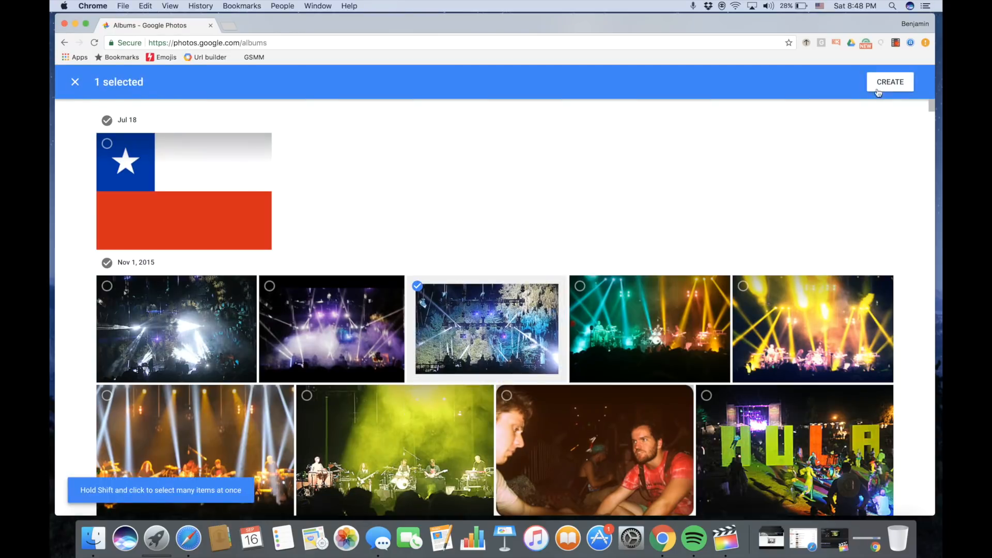
left_click(890, 82)
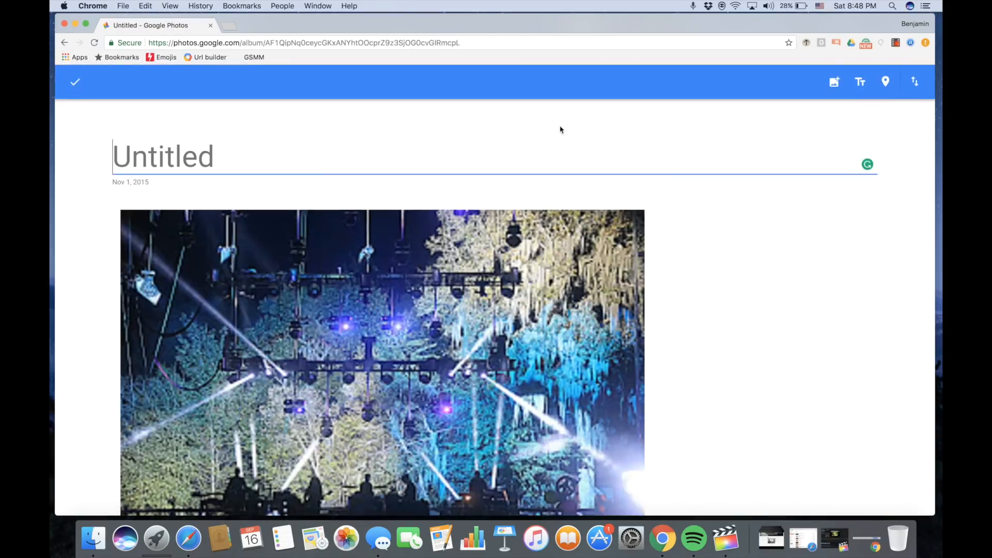
type("S")
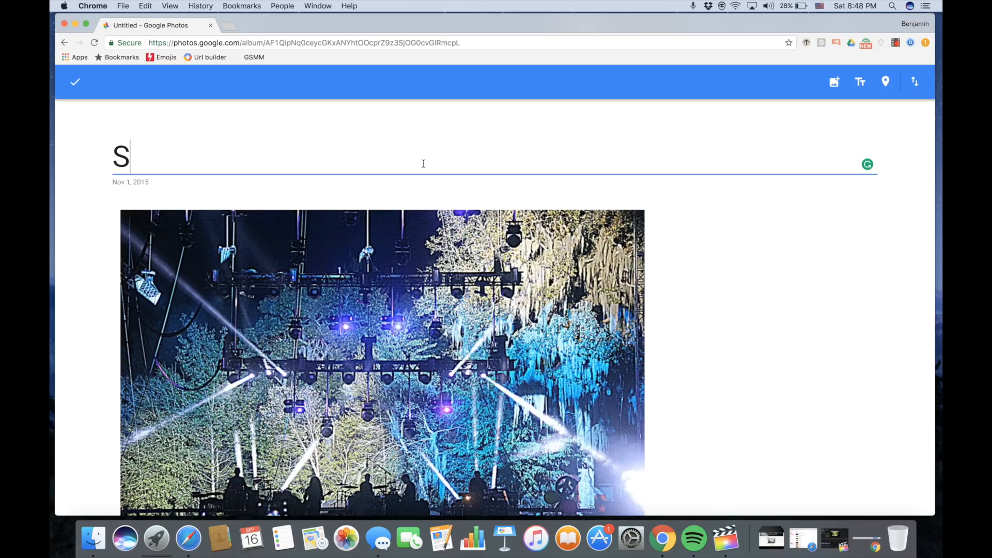
type("pace Funk")
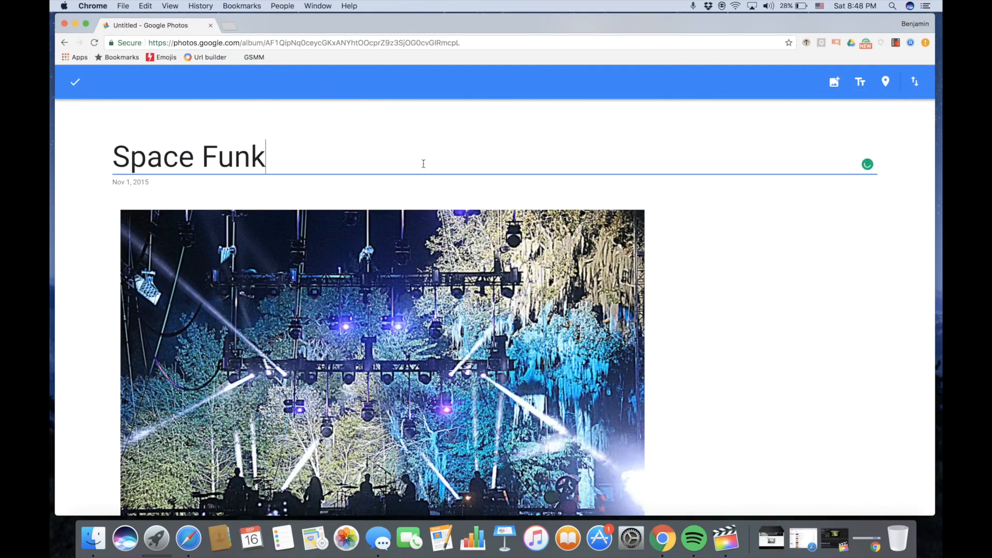
mouse_move(827, 115)
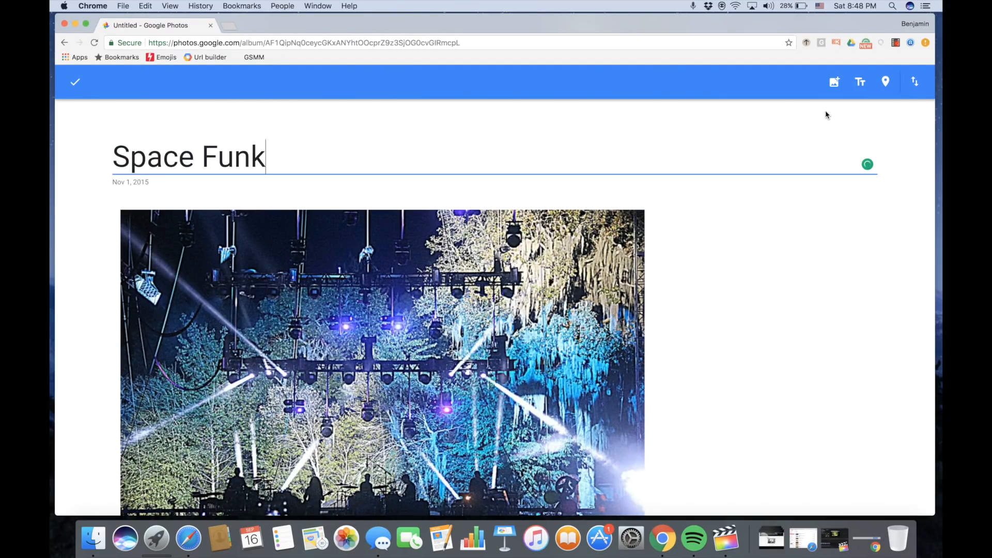
left_click(834, 82)
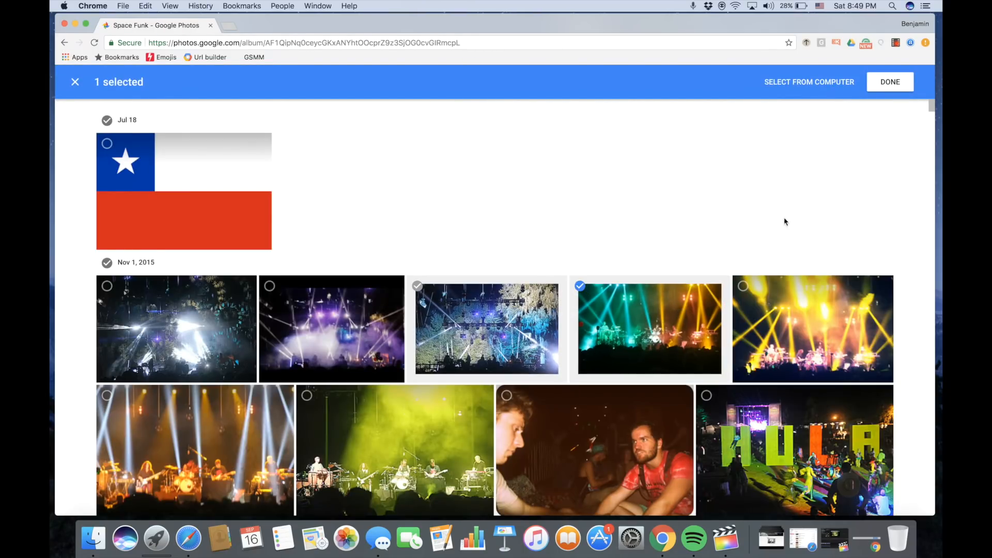
left_click(890, 81)
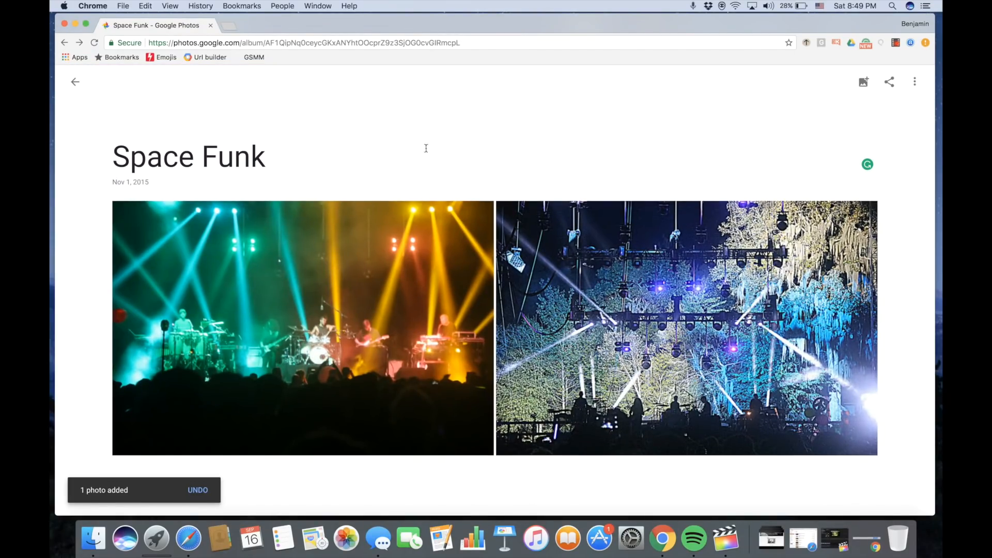
mouse_move(889, 82)
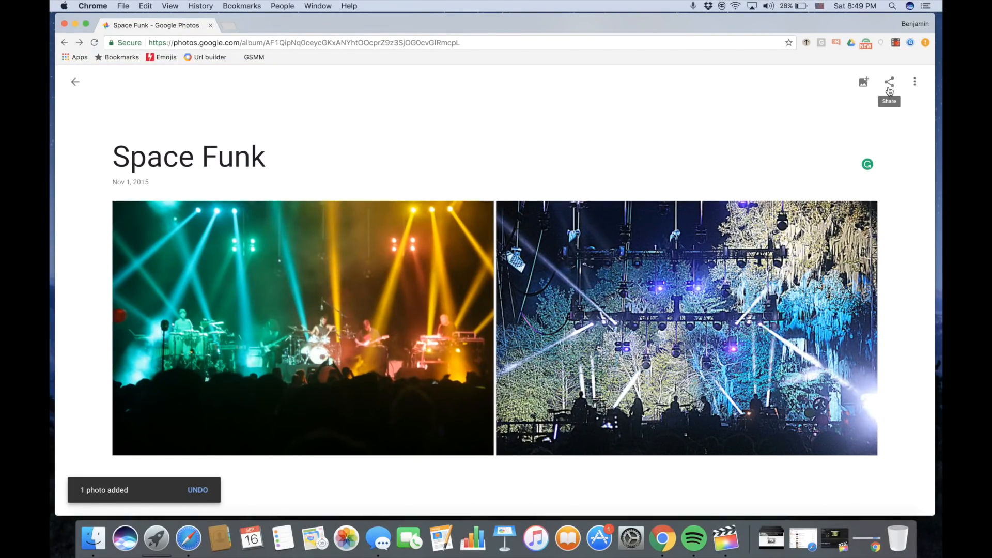
- Start a share post for the Space Funk album
left_click(889, 82)
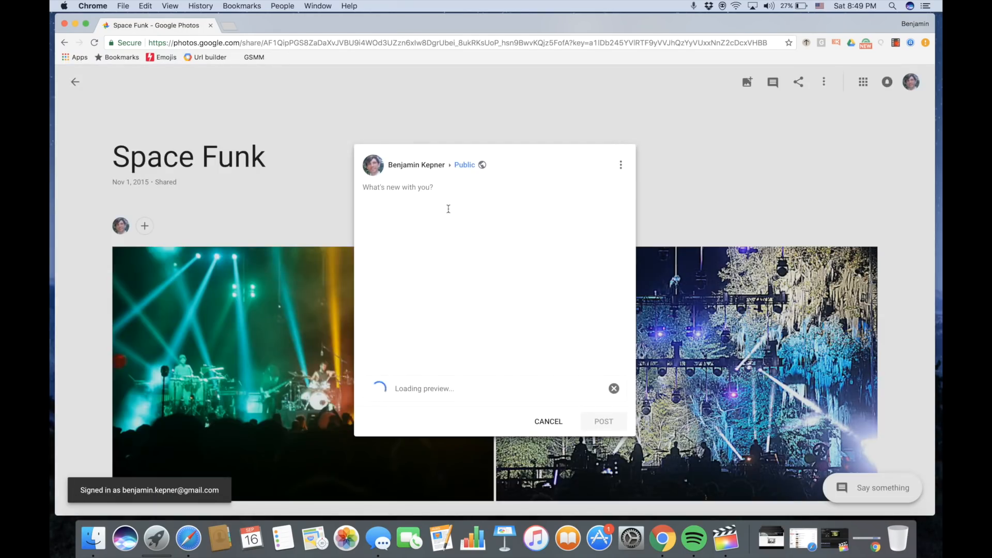
- Caption the album post 'Space Funk #grow #STS9 #Sectornaut'
type("Space")
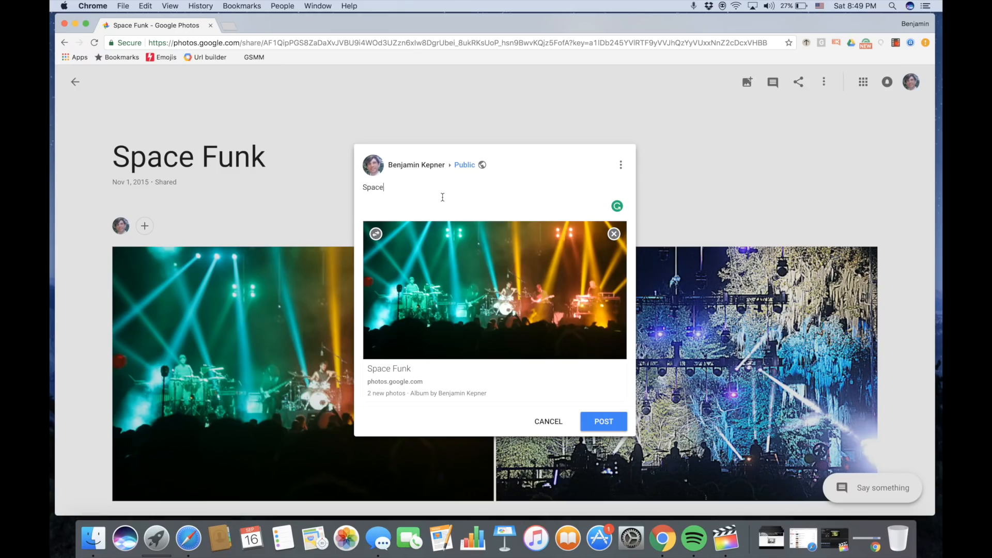
type("Funk #")
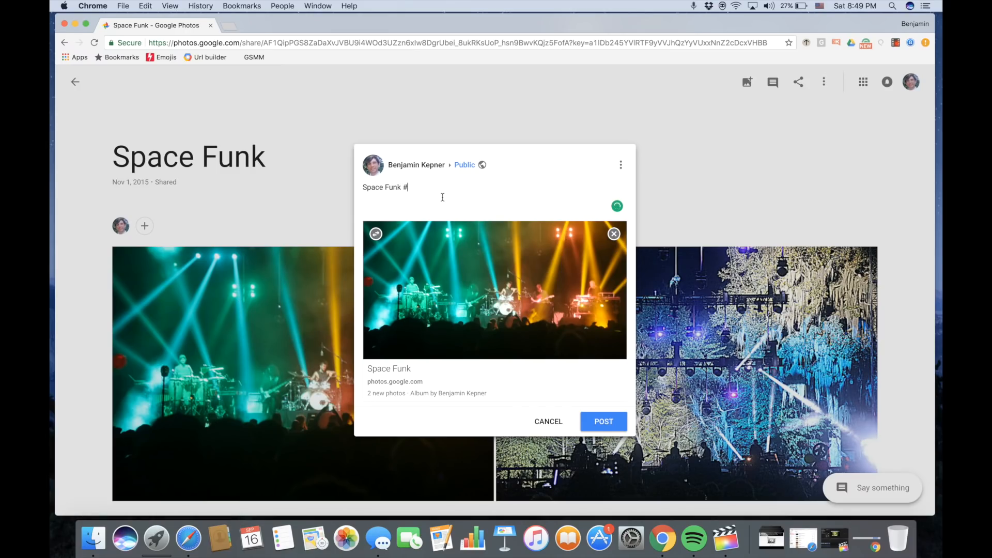
type("grow #")
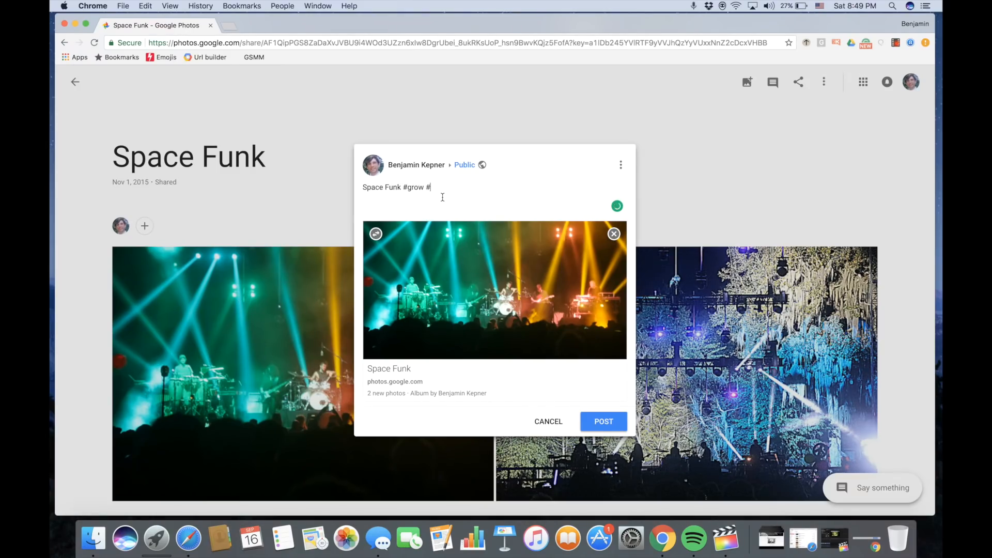
type("STS9")
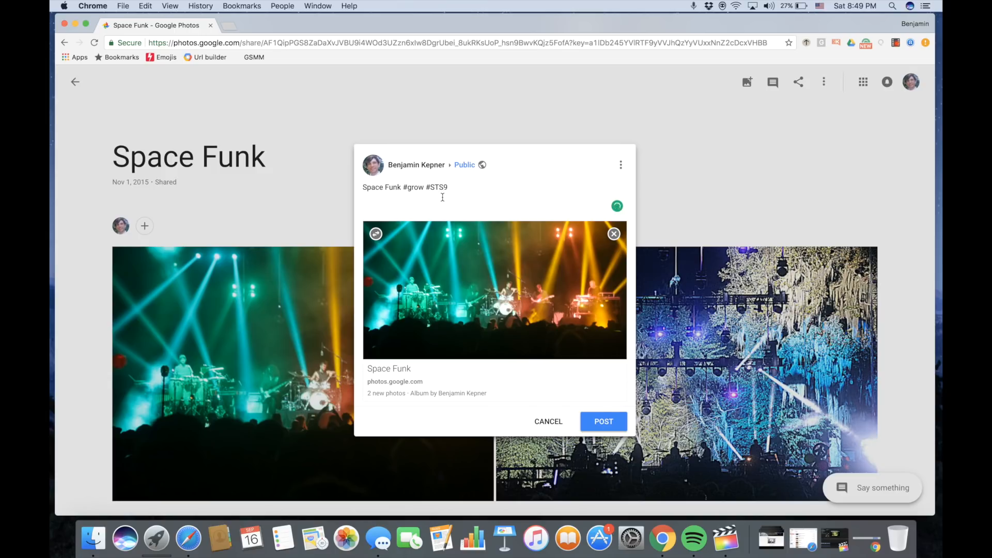
type("#Sector")
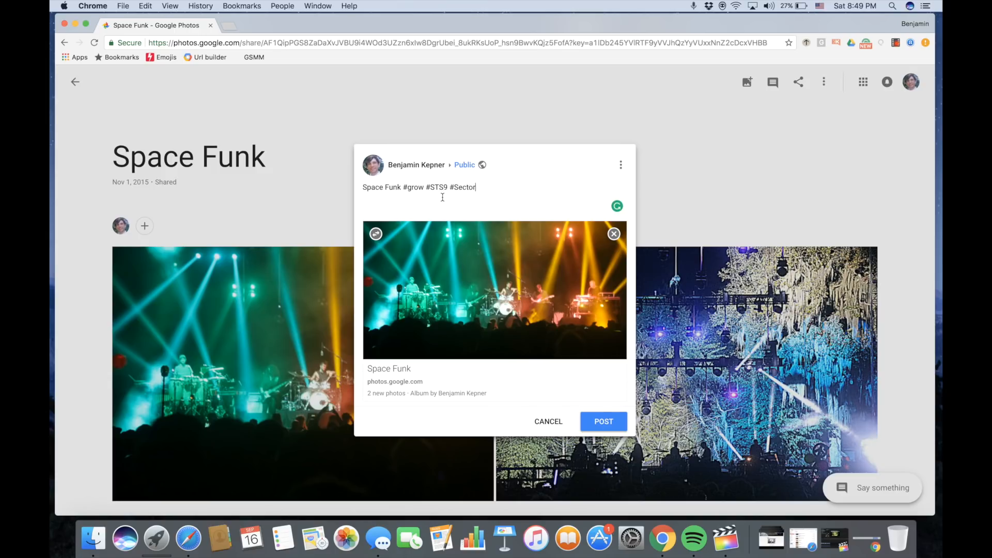
type("naut")
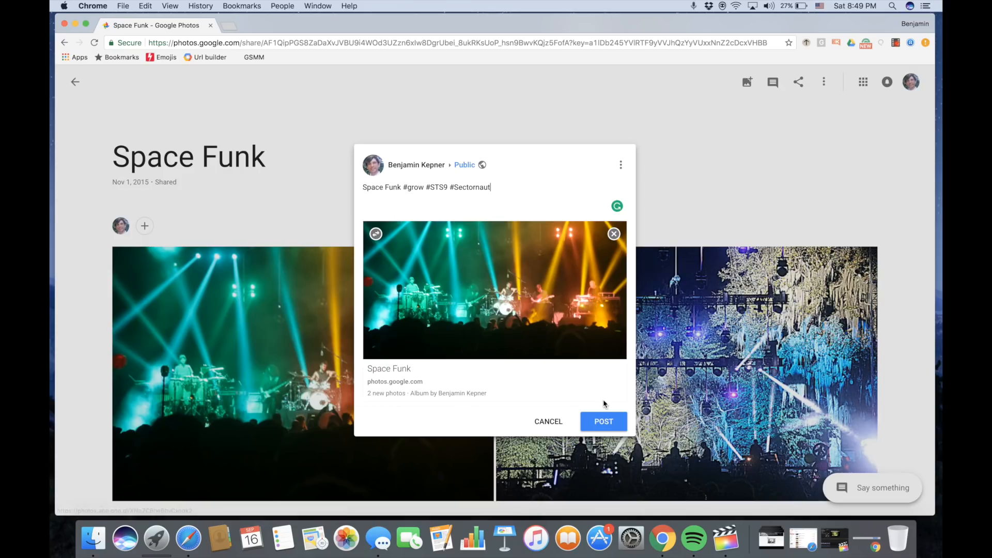
- Publish the post publicly and view it in the Google+ home feed
left_click(603, 421)
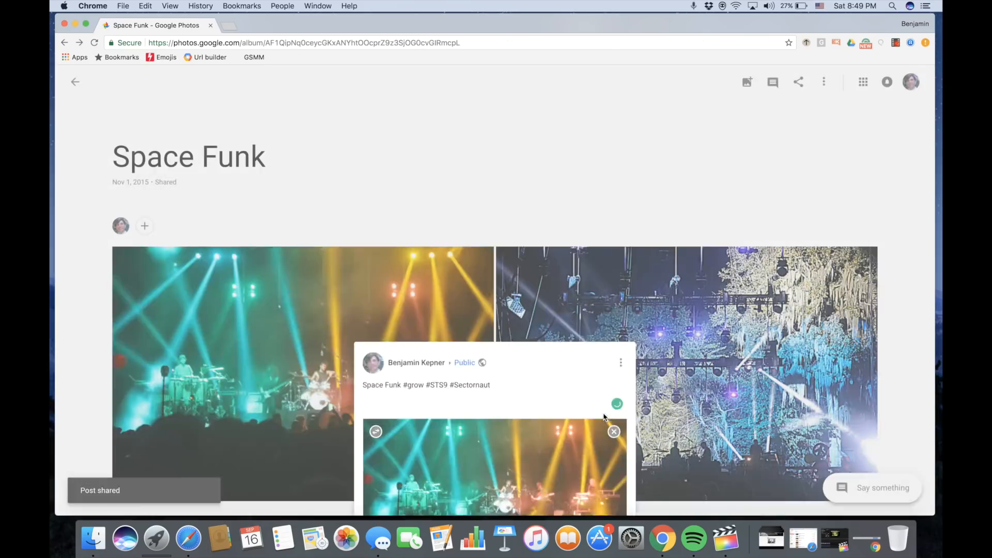
left_click(613, 431)
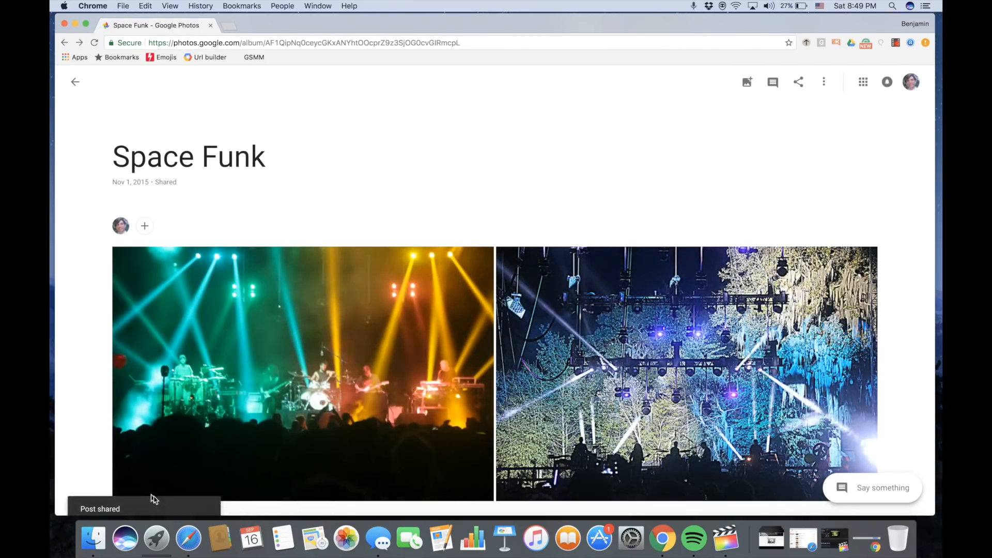
left_click(304, 42)
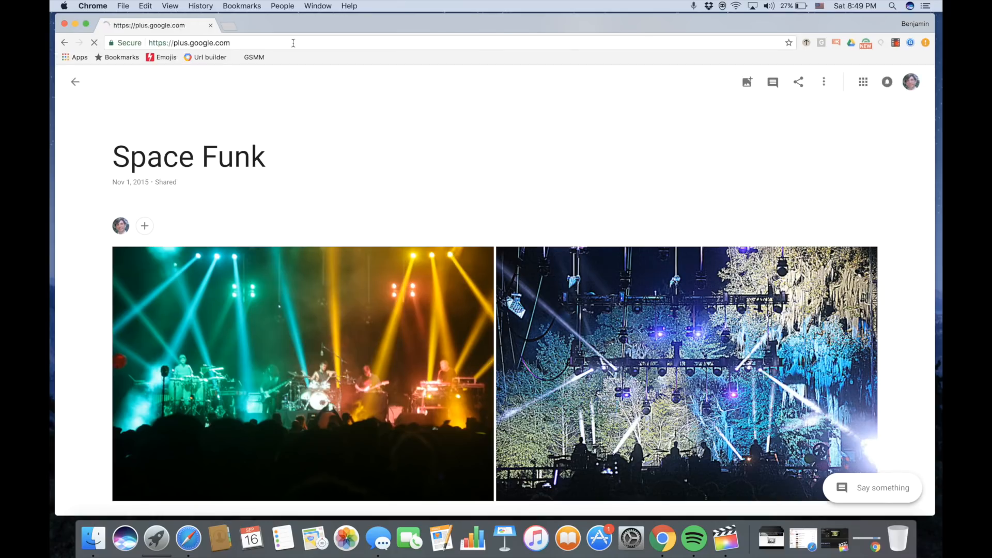
left_click(75, 81)
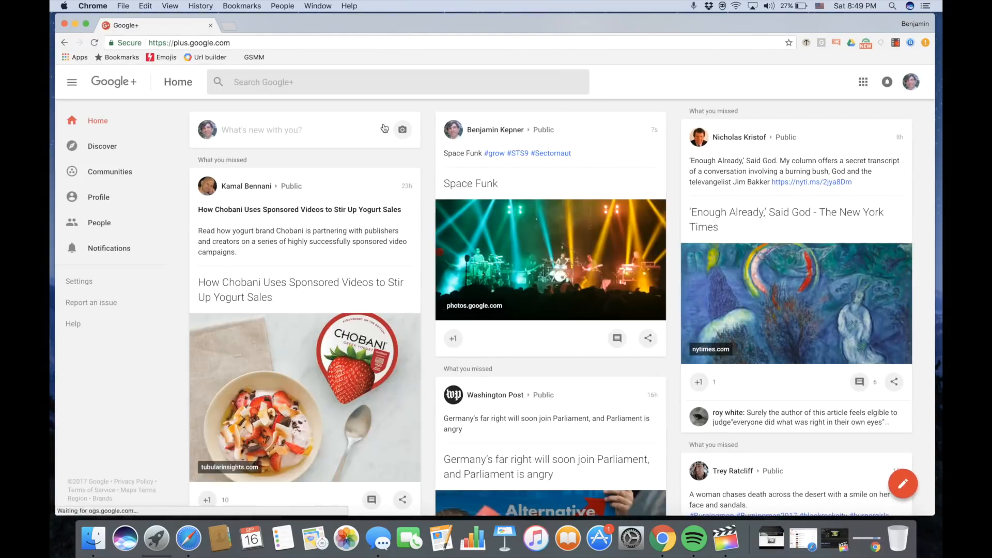